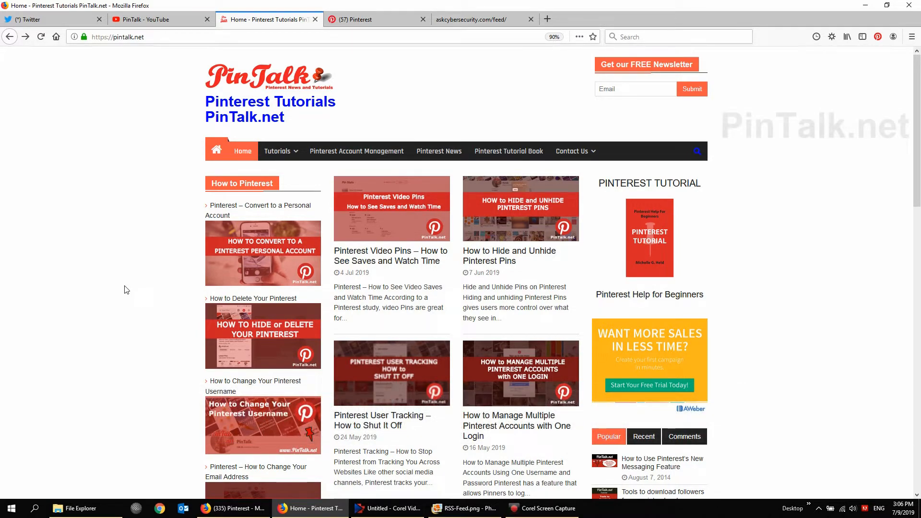
mouse_move(117, 58)
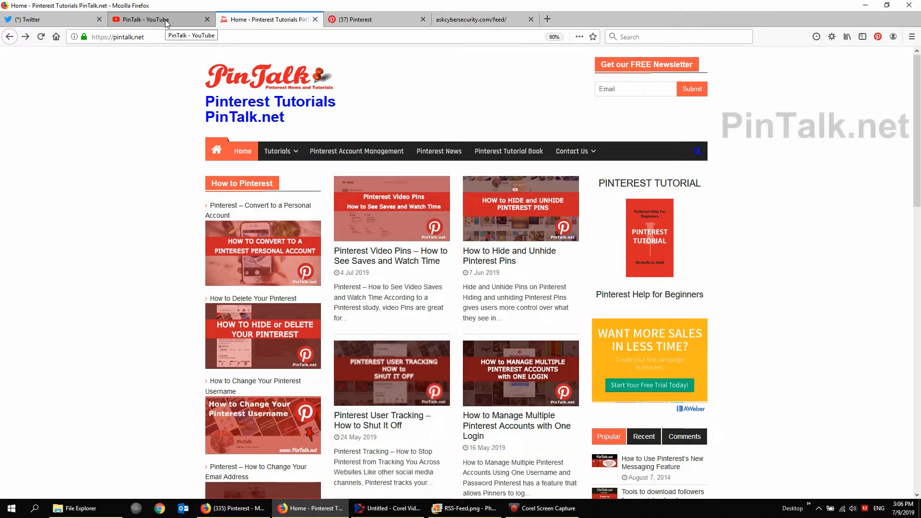
Glance at the PinTalk YouTube and blog tabs, then view the RSS-Feed.png banner screenshot over Pinterest's Claim settings.
left_click(141, 19)
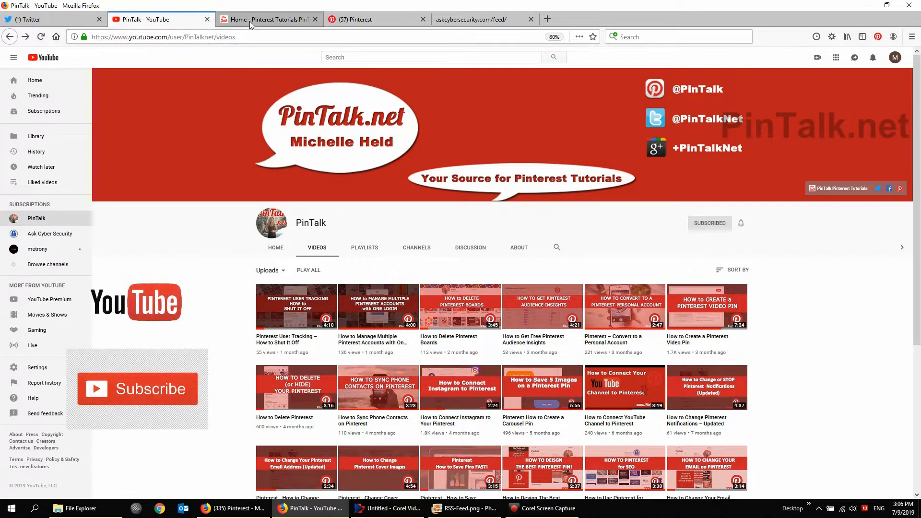
left_click(268, 19)
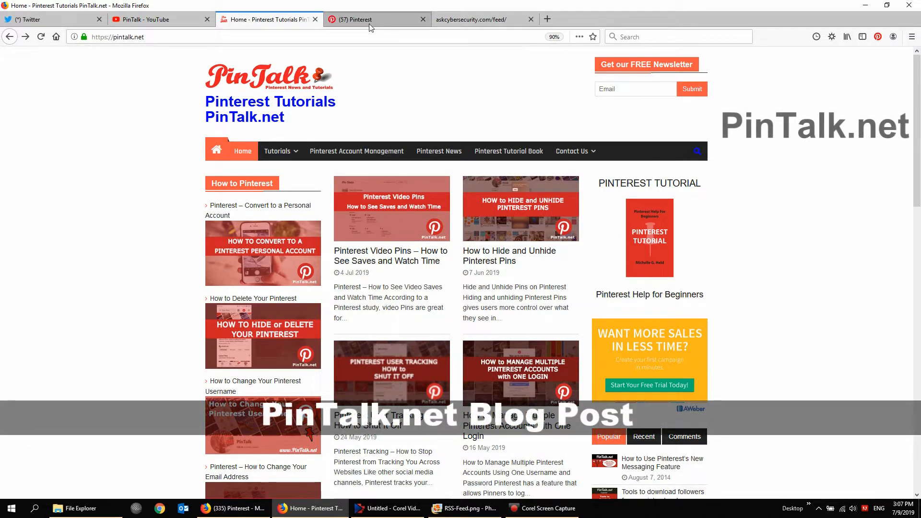
mouse_move(370, 19)
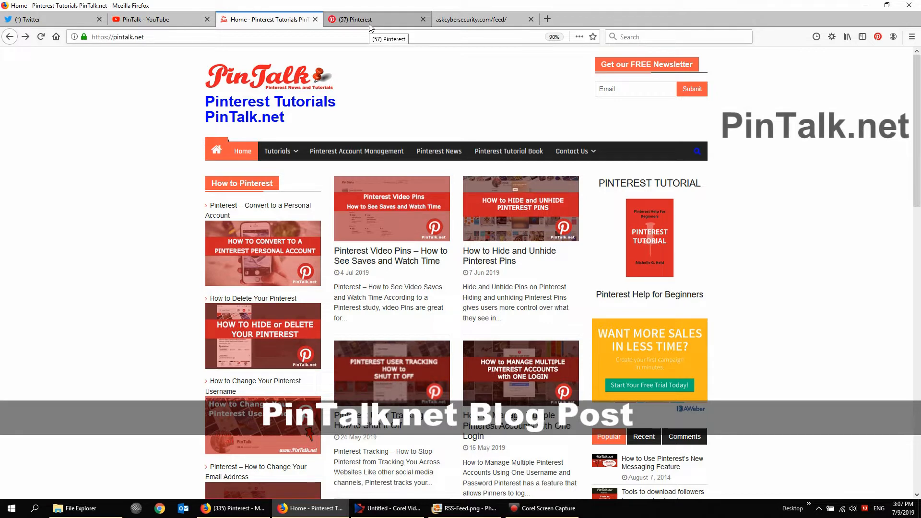
left_click(358, 19)
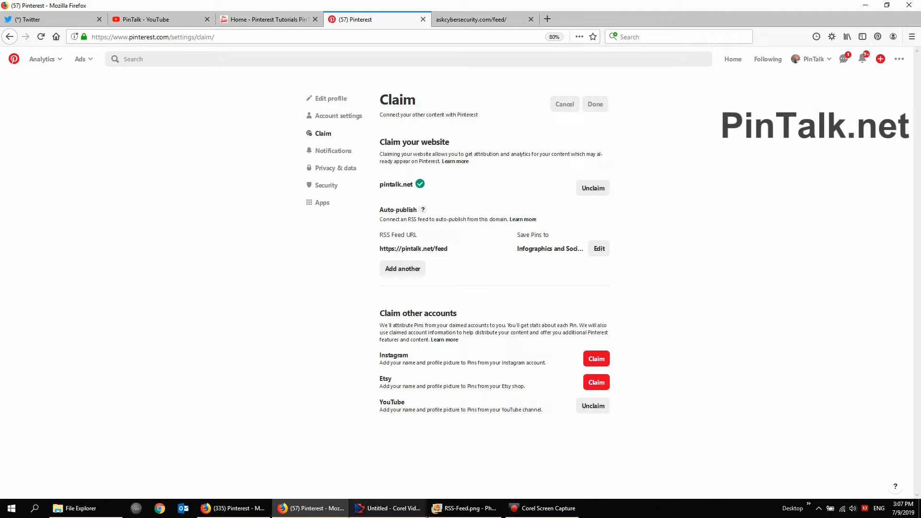
left_click(463, 509)
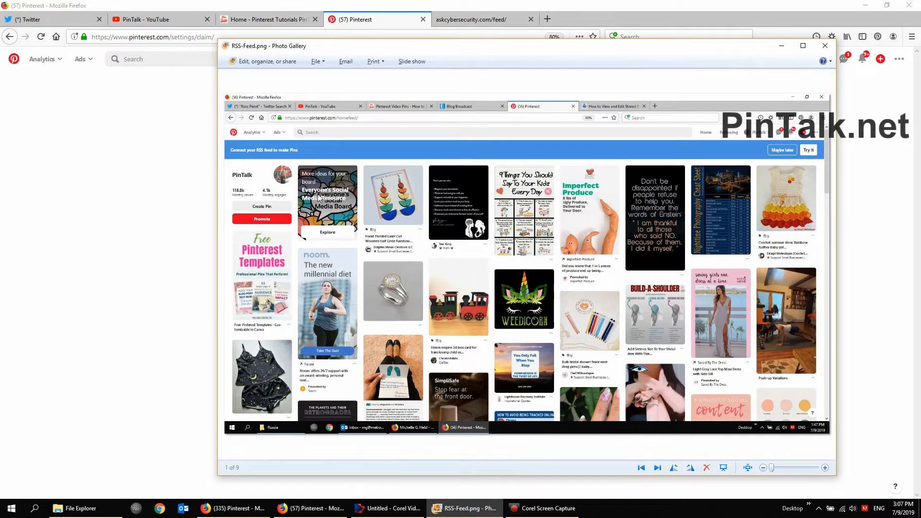
mouse_move(294, 413)
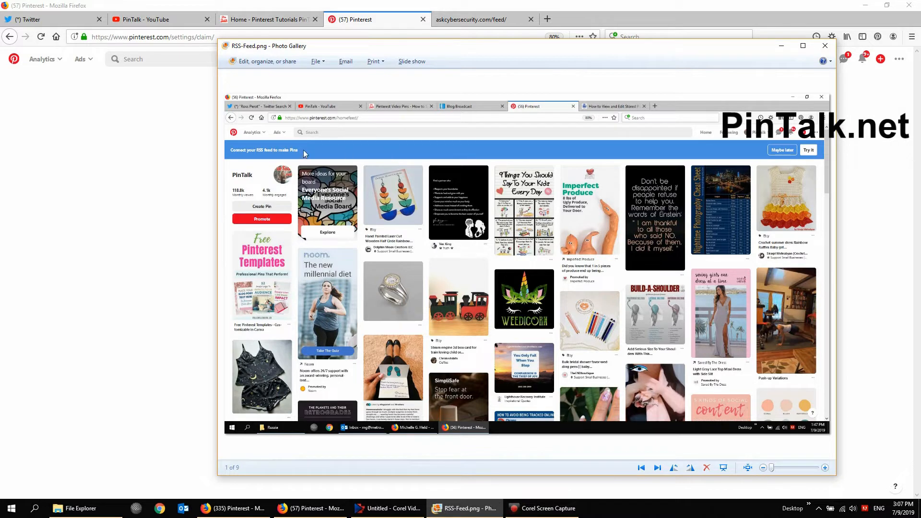
mouse_move(755, 167)
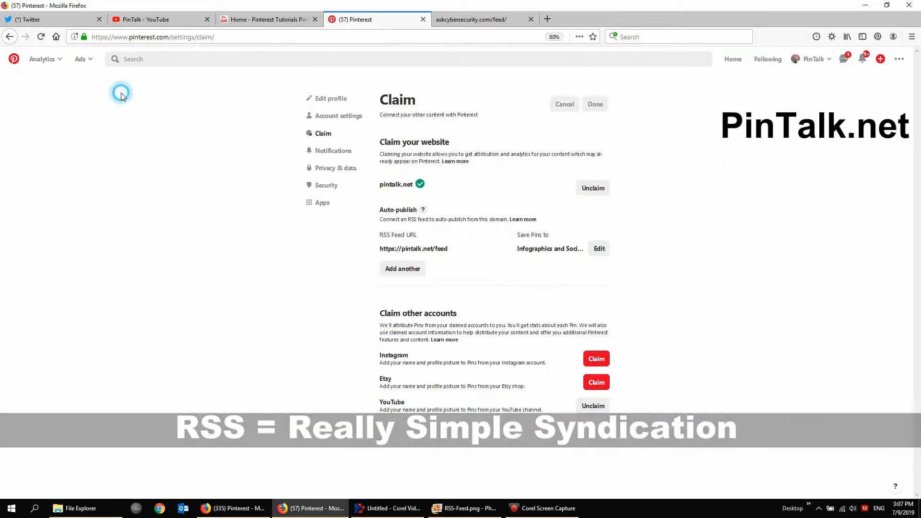
Load pintalk.net/feed and scroll through the blog's raw RSS XML of recent posts.
left_click(267, 19)
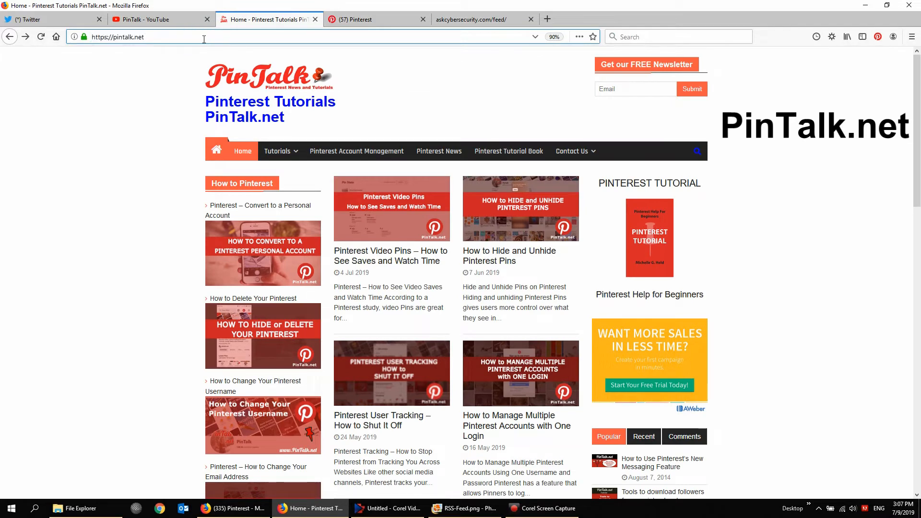
type("/feed/")
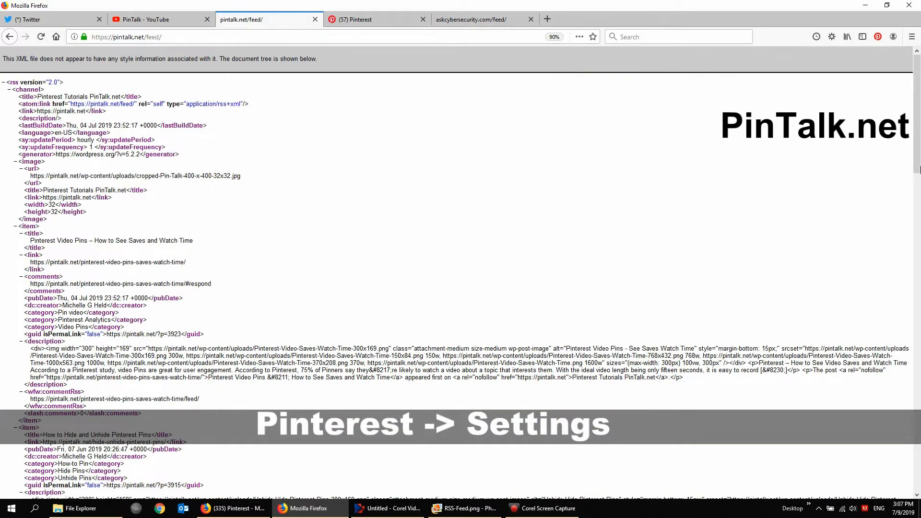
scroll("down", 3)
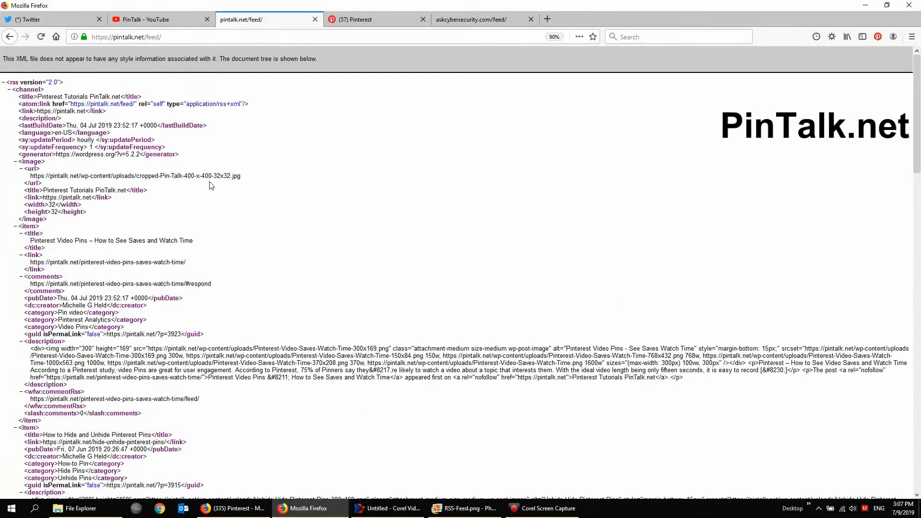
mouse_move(173, 166)
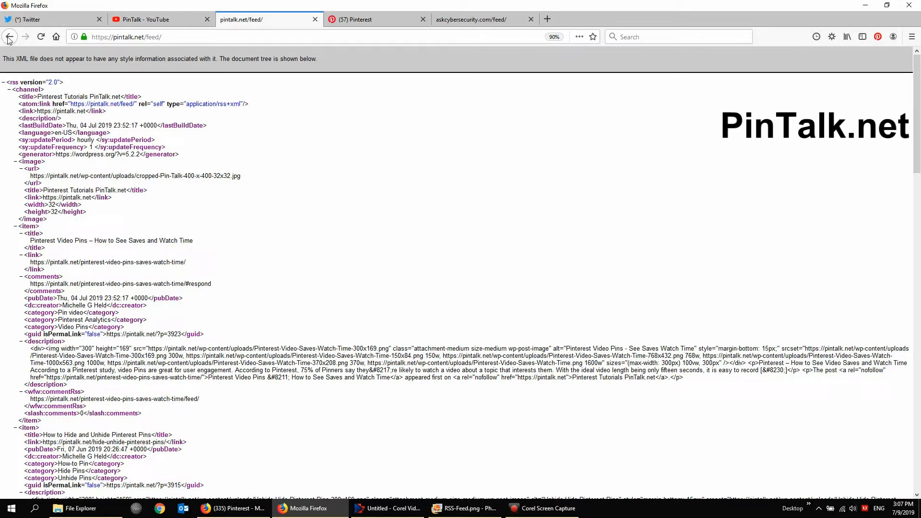
mouse_move(9, 37)
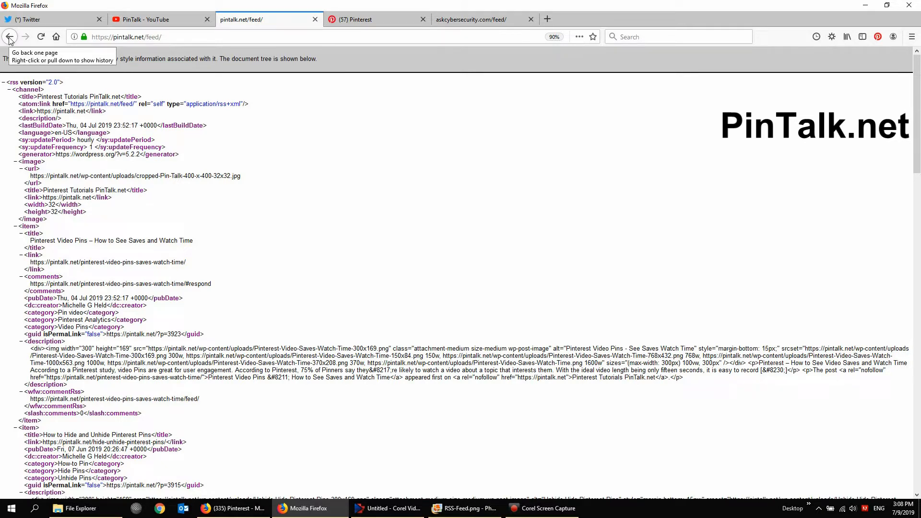
Go back to the PinTalk.net homepage and close the reopened RSS-Feed.png screenshot.
left_click(9, 36)
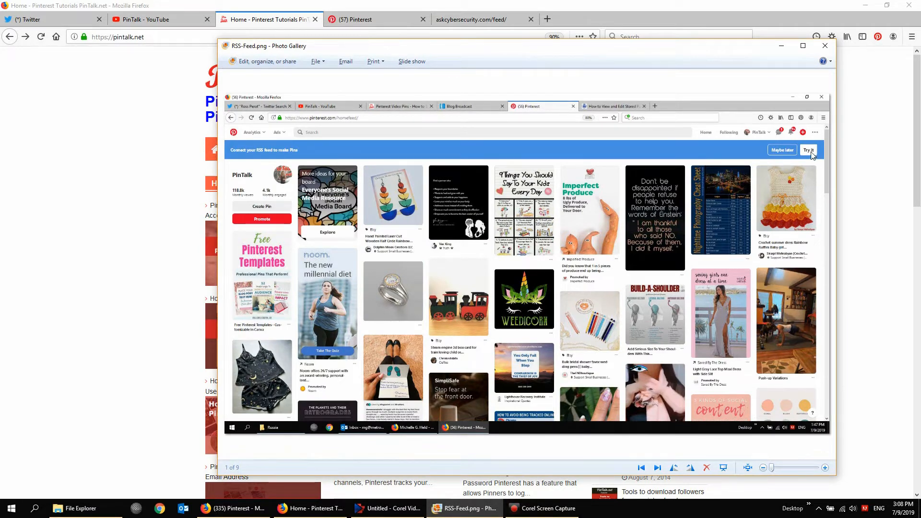
left_click(825, 46)
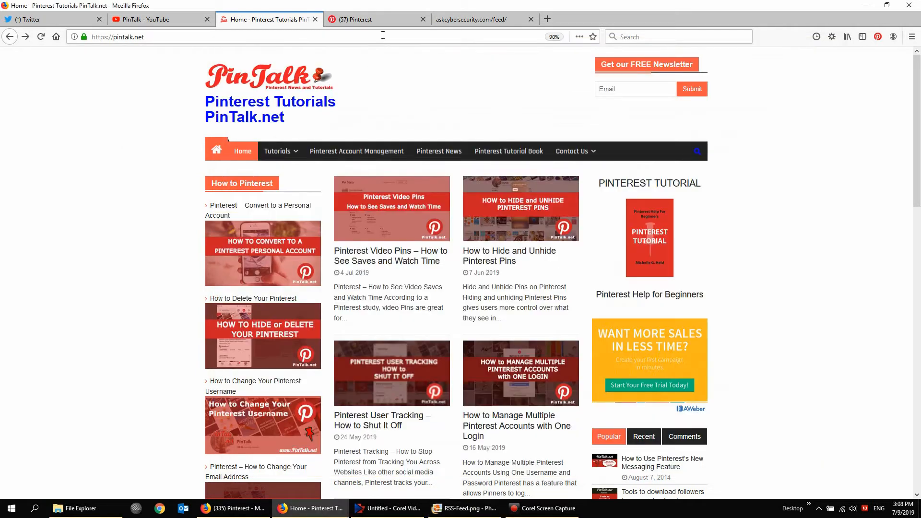
Return to Pinterest and bring up the account options menu leading to Settings > Claim.
left_click(376, 19)
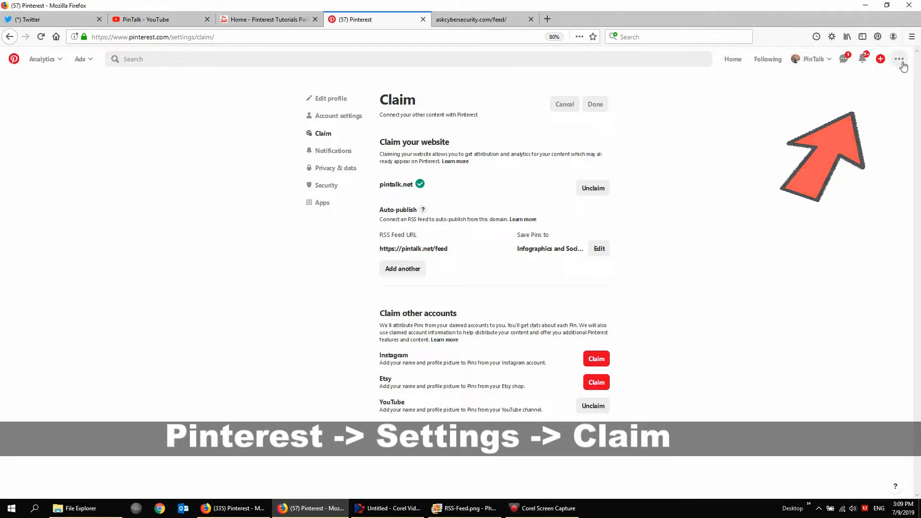
left_click(898, 59)
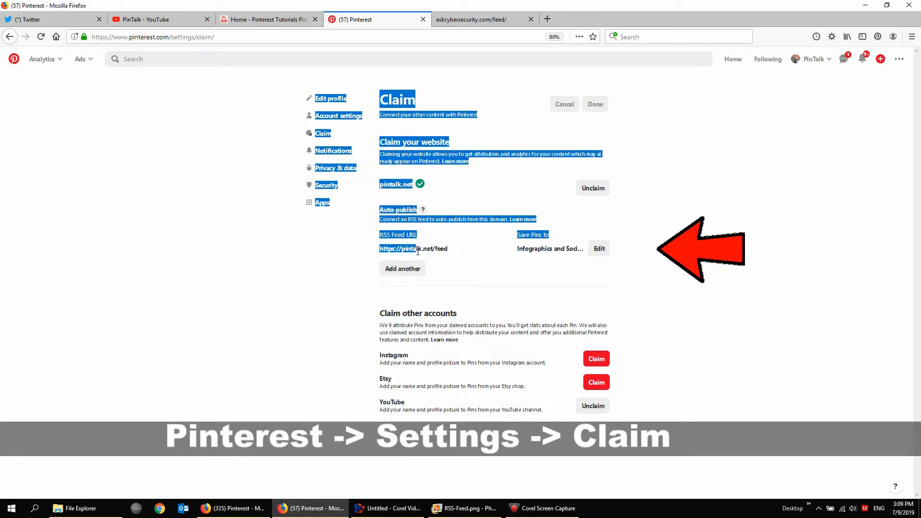
triple_click(412, 248)
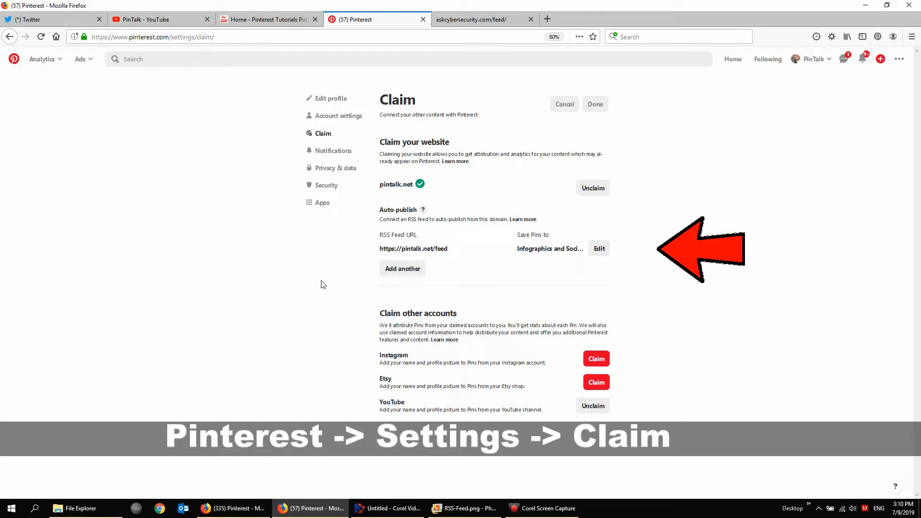
mouse_move(476, 241)
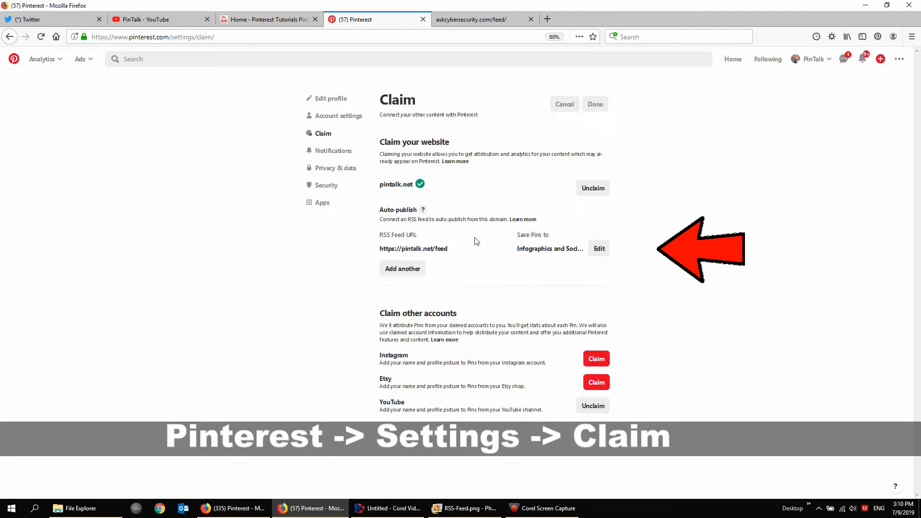
mouse_move(456, 251)
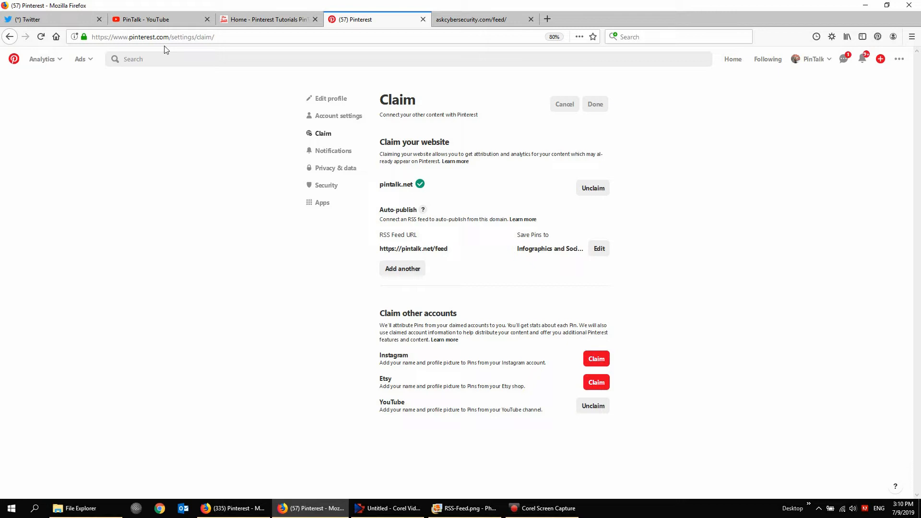
left_click(159, 19)
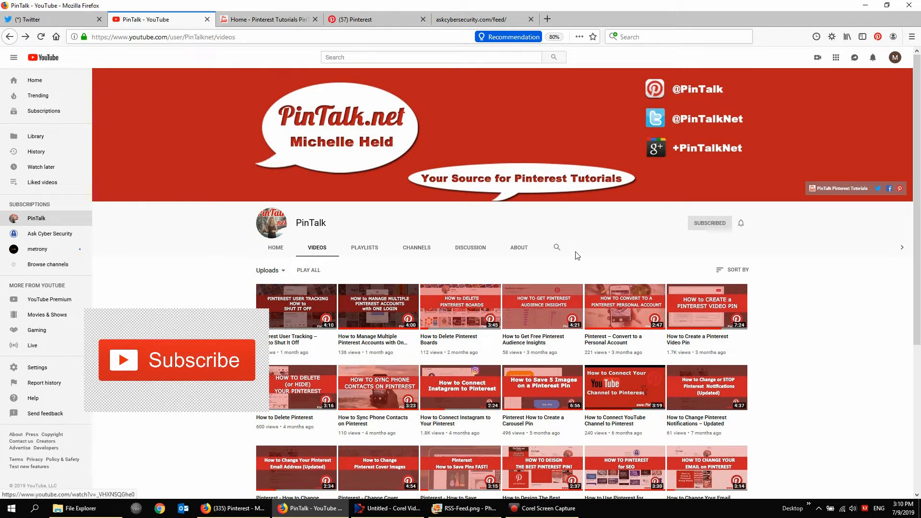
mouse_move(712, 337)
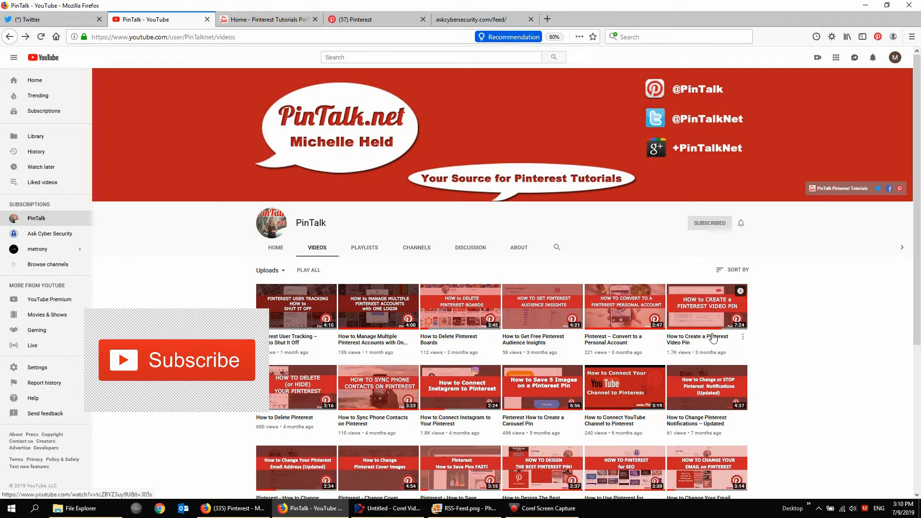
mouse_move(356, 19)
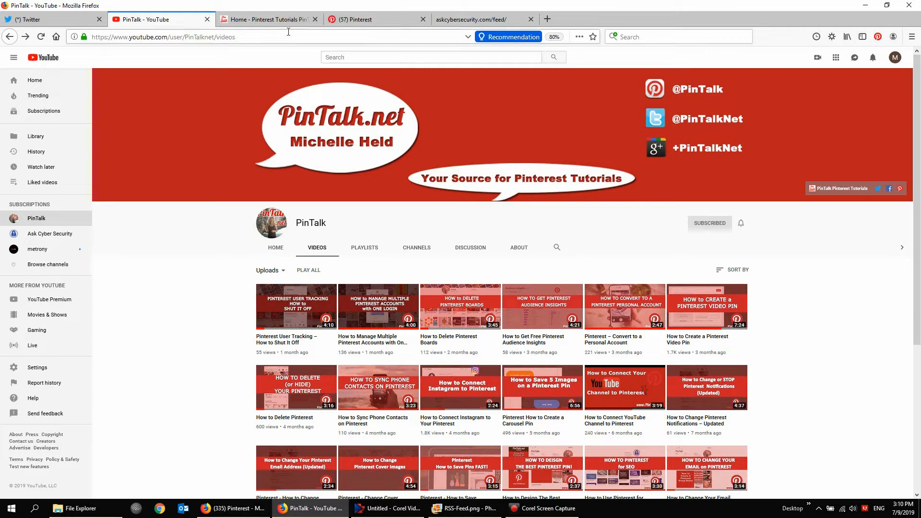
Switch to the Firefox window showing Pinterest's Claim settings for askcybersecurity.com.
left_click(376, 19)
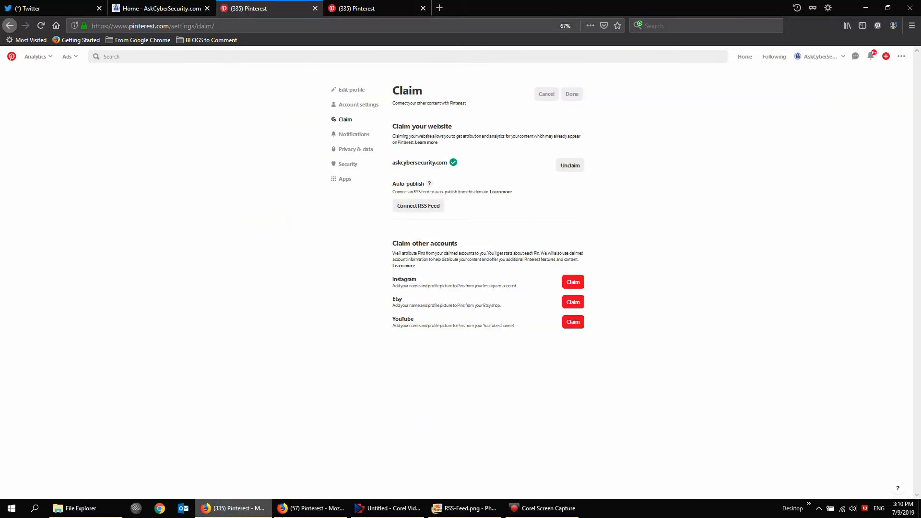
View askcybersecurity.com, then refresh the AskCyberSecurity Pinterest profile and show its account options menu.
left_click(159, 9)
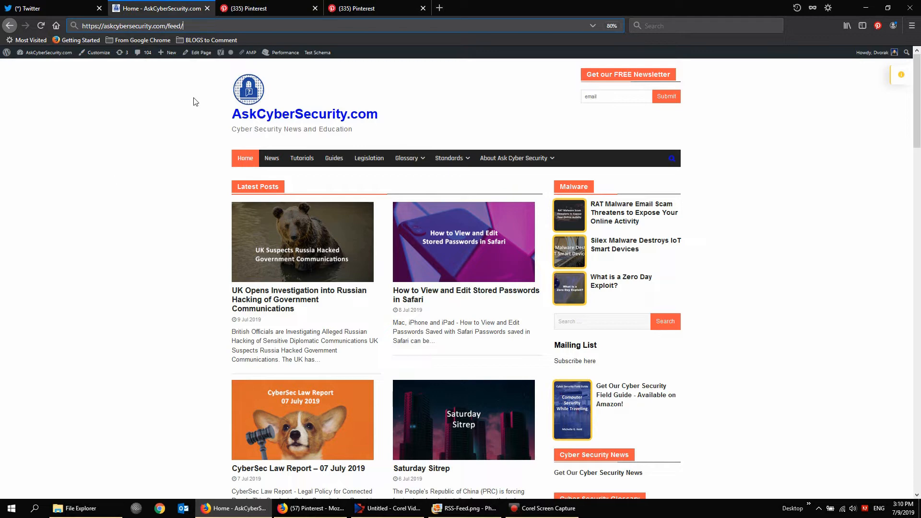
left_click(376, 9)
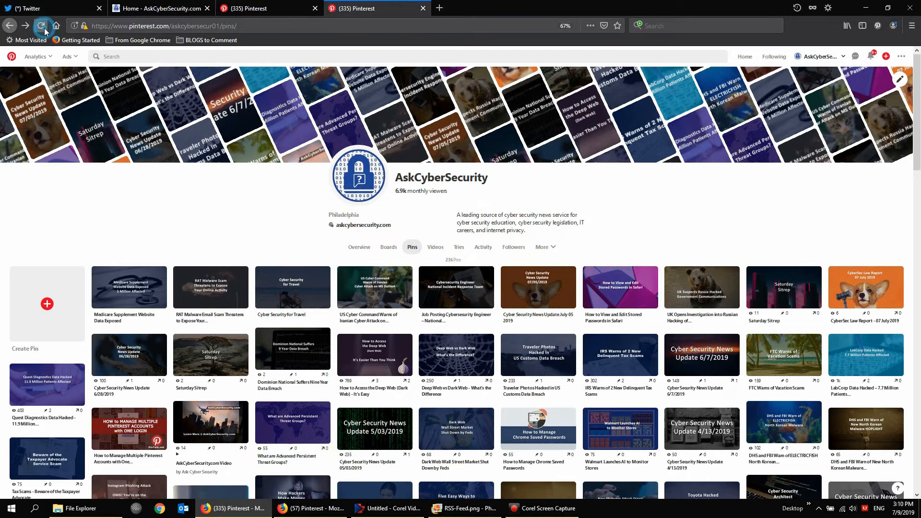
left_click(42, 25)
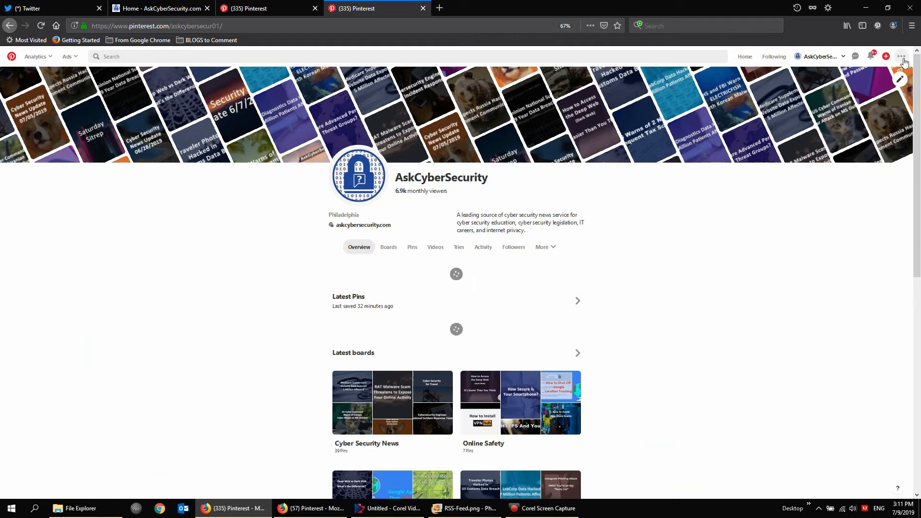
left_click(901, 56)
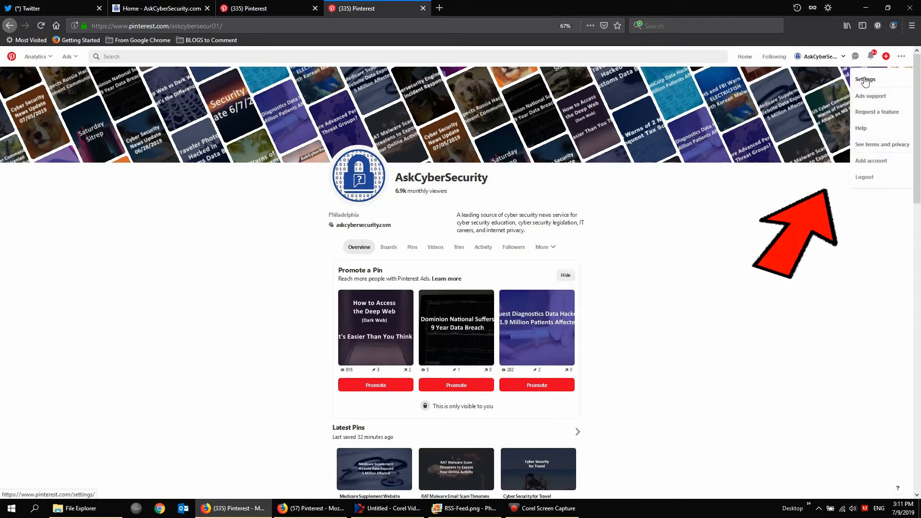
Choose Settings from the menu to reach the Claim page showing askcybersecurity.com verified.
left_click(866, 80)
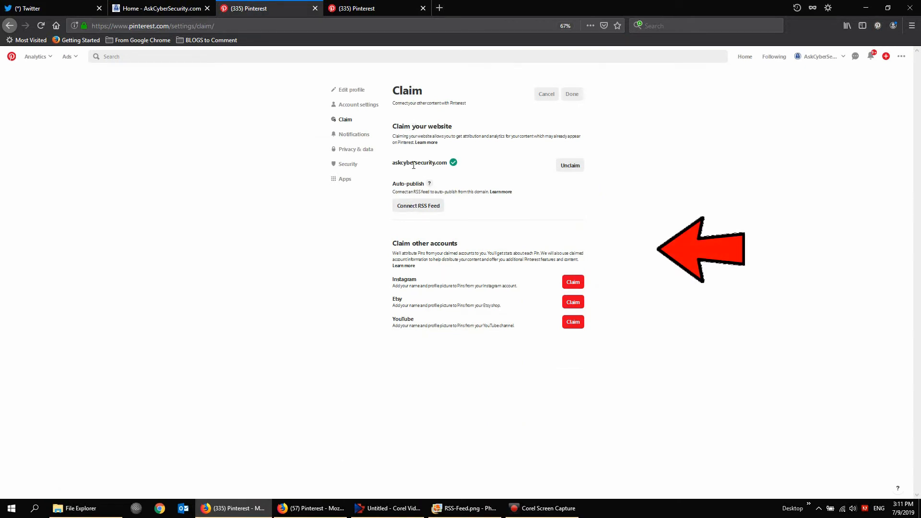
left_click(417, 206)
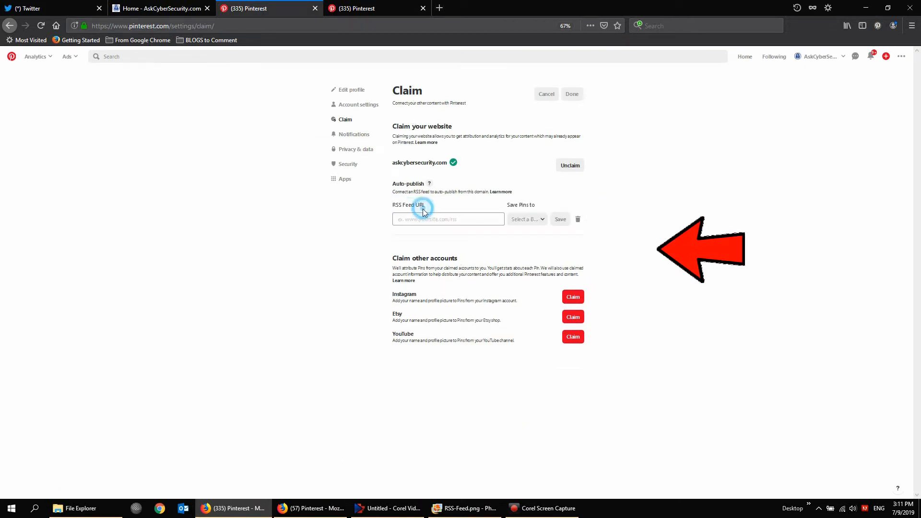
type("https://askcybersecurity.com/feed/")
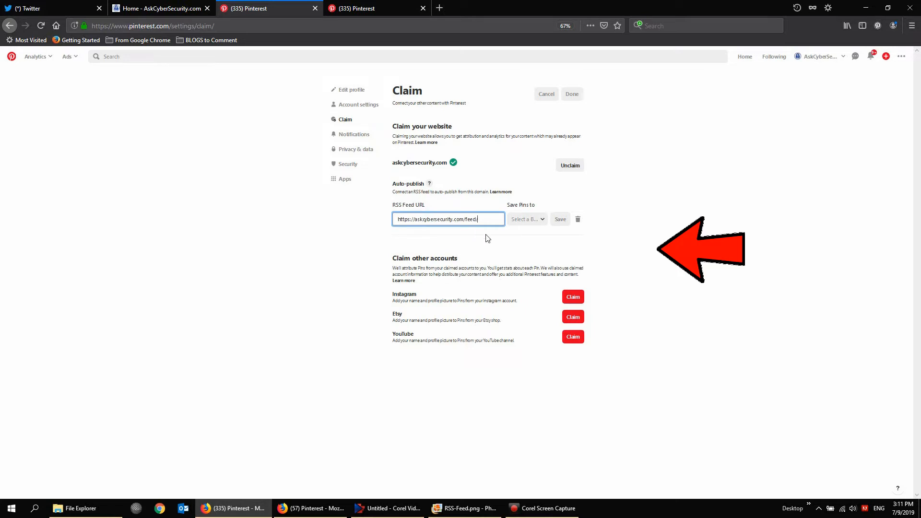
left_click(524, 219)
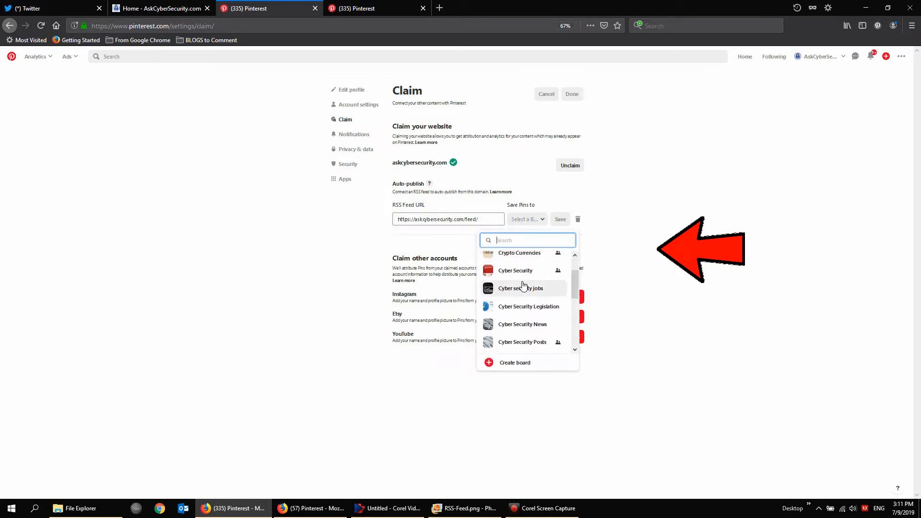
left_click(515, 270)
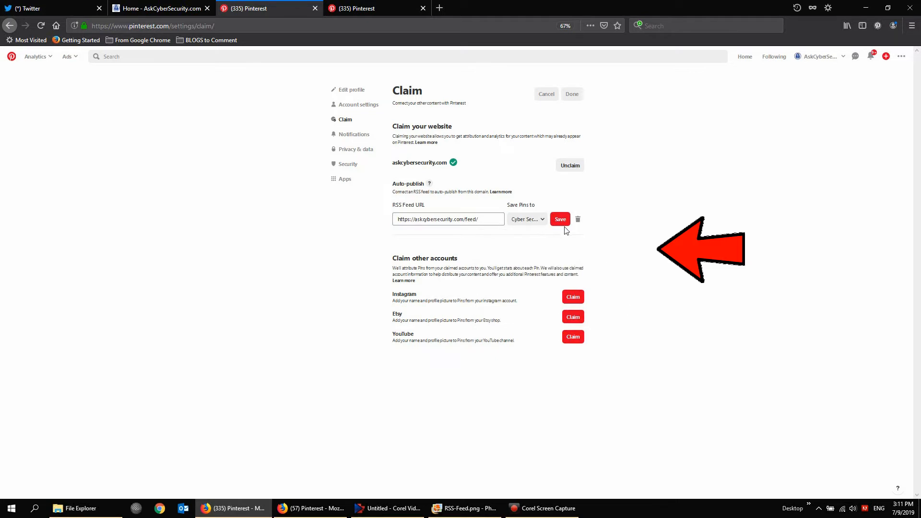
left_click(559, 219)
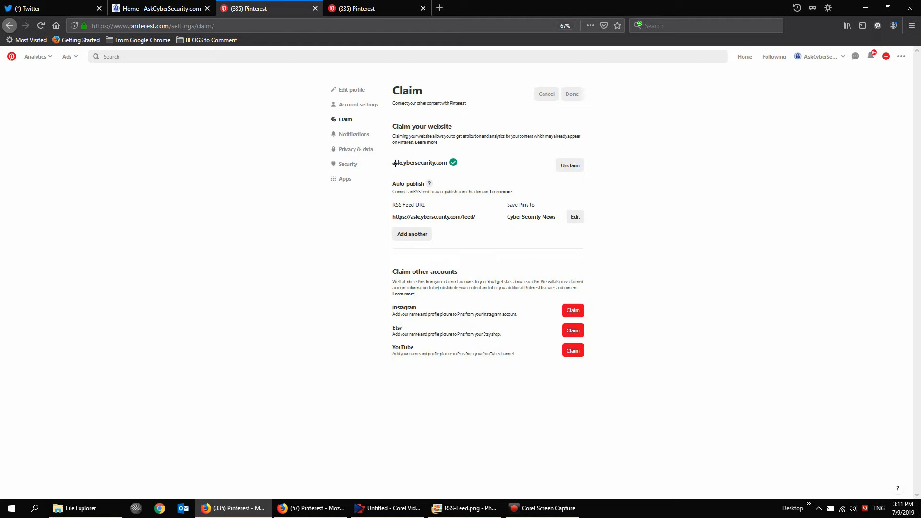
mouse_move(577, 236)
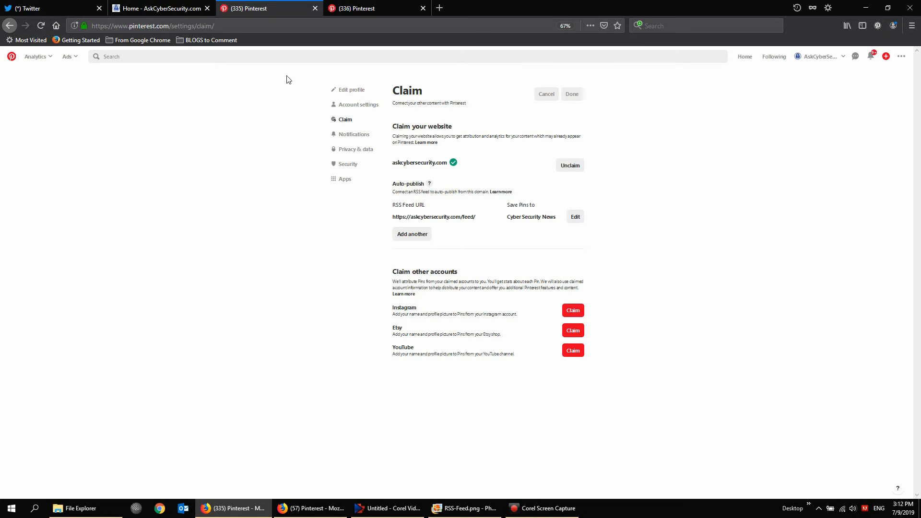
mouse_move(365, 167)
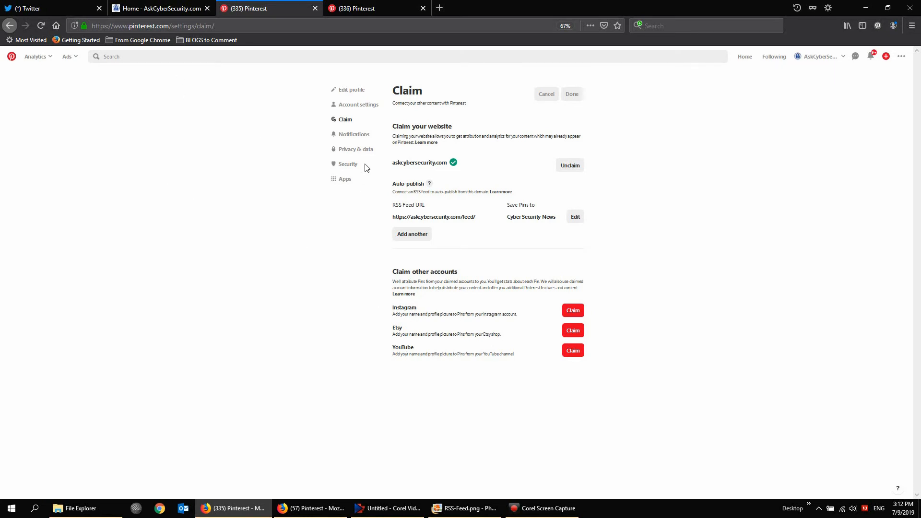
left_click(268, 19)
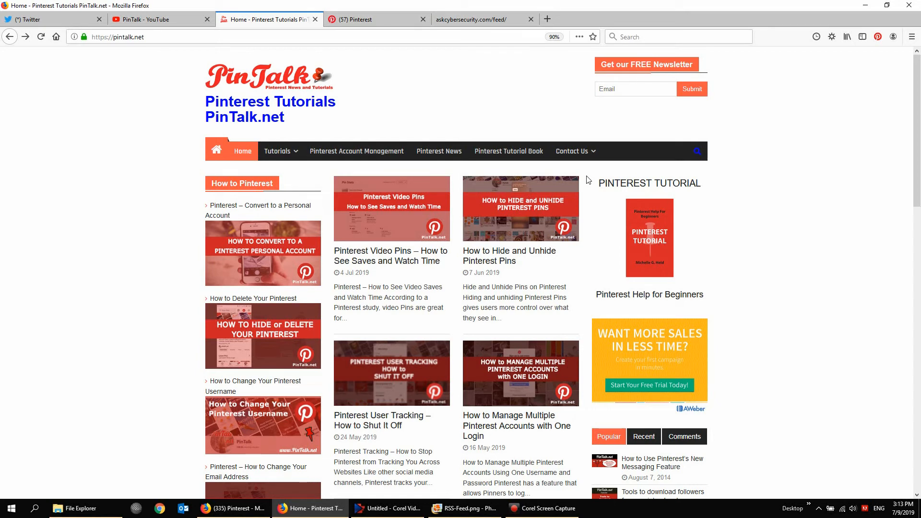
mouse_move(679, 220)
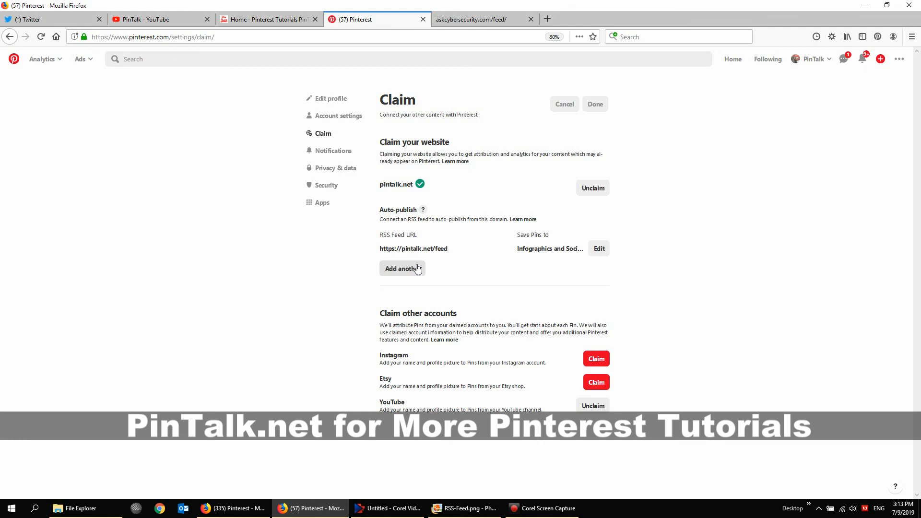
mouse_move(533, 260)
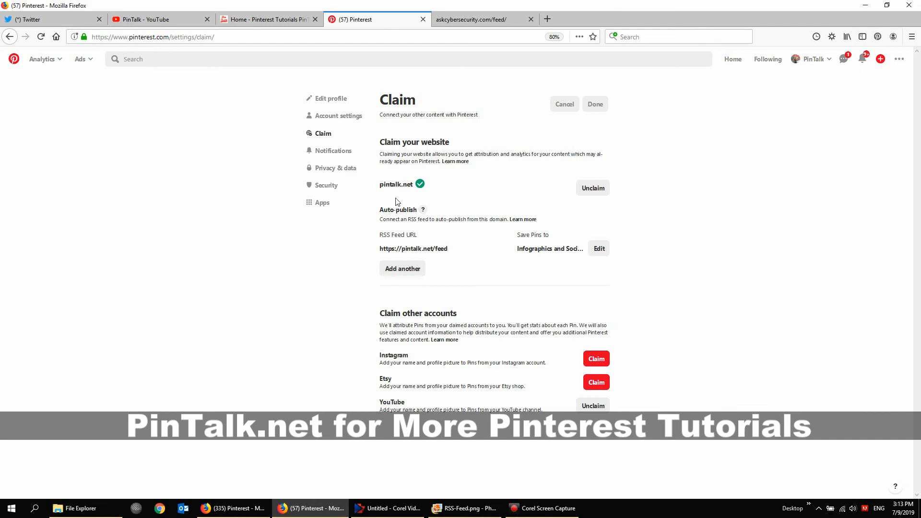
Switch via the PinTalk.net blog tab to the PinTalk YouTube channel's videos page.
left_click(268, 19)
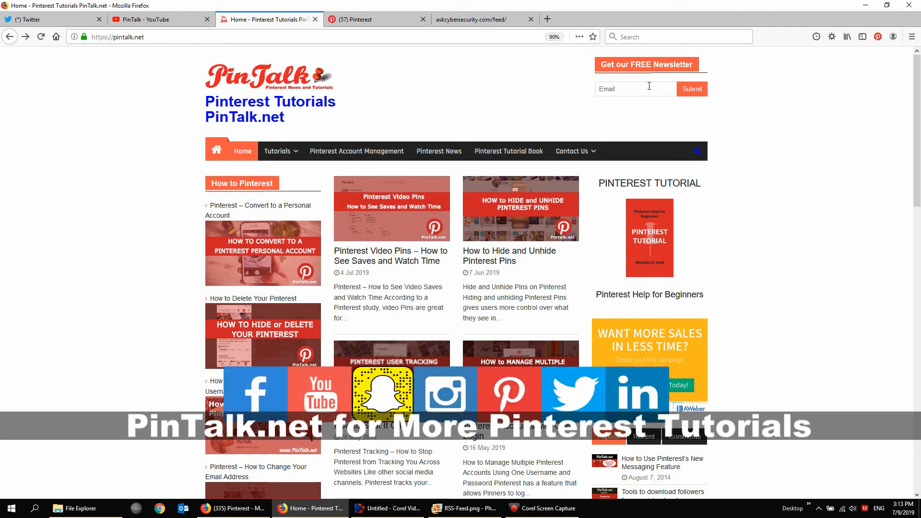
left_click(154, 19)
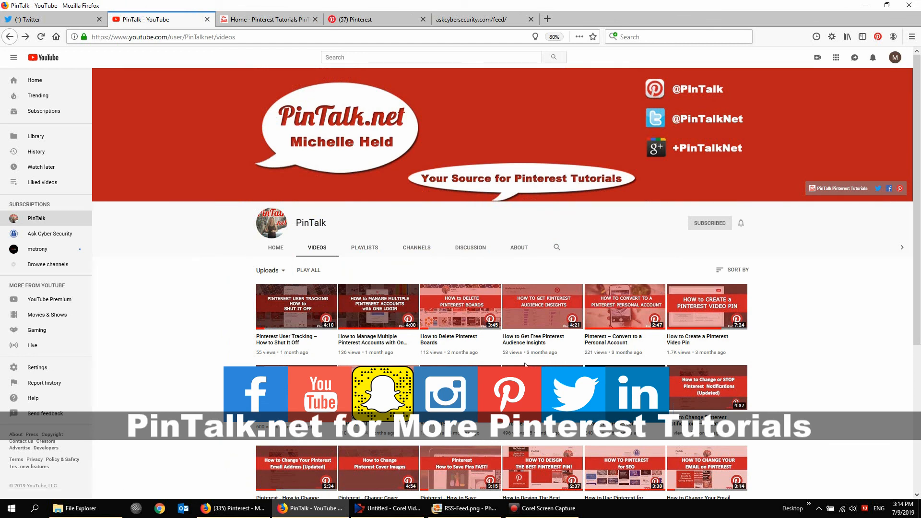
mouse_move(252, 64)
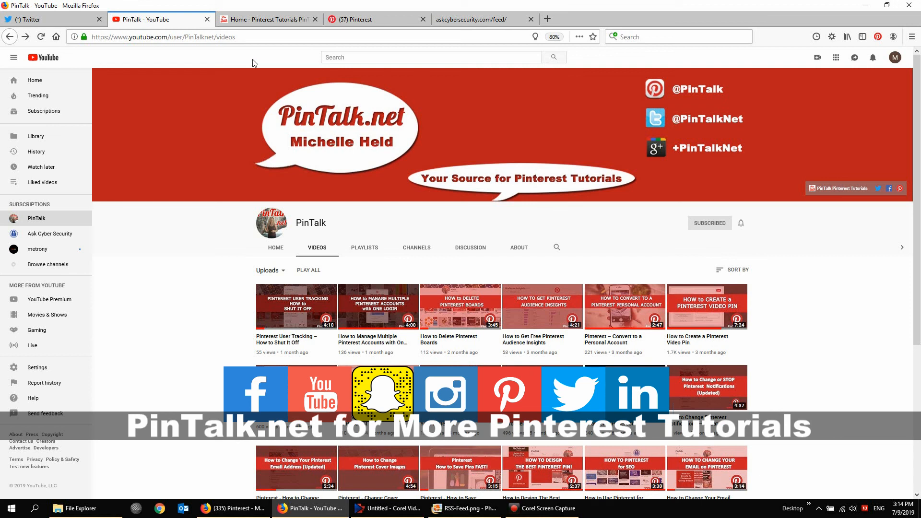
mouse_move(535, 274)
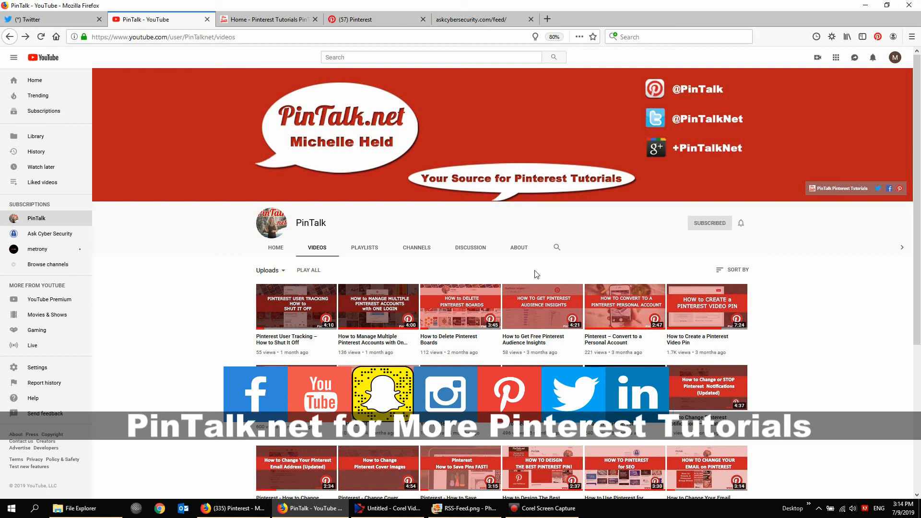